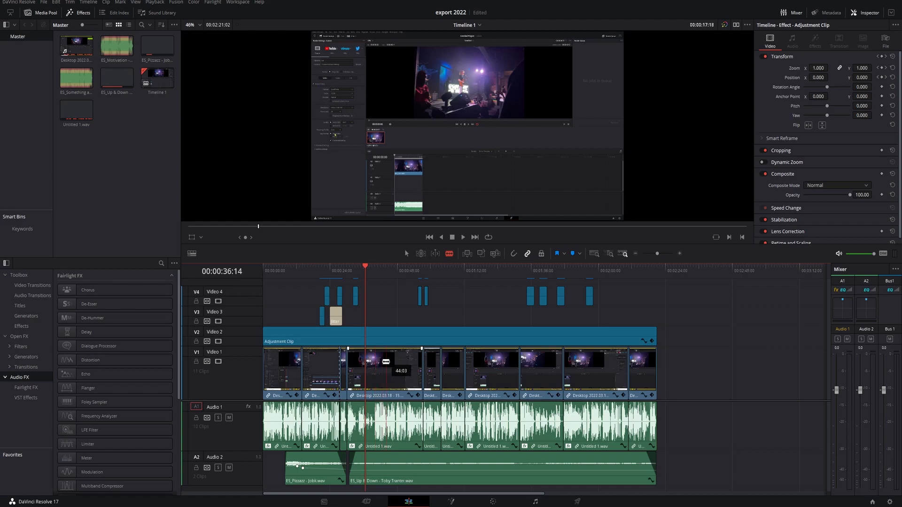
mouse_move(399, 374)
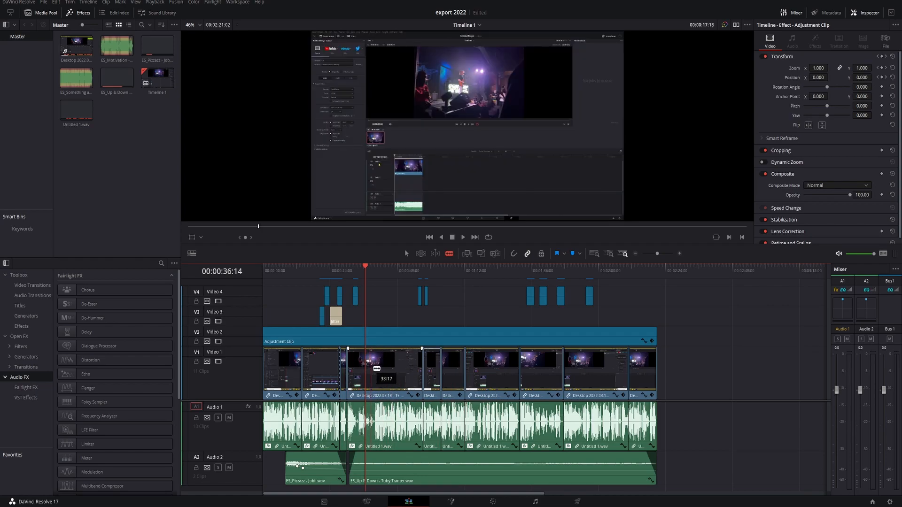
mouse_move(394, 382)
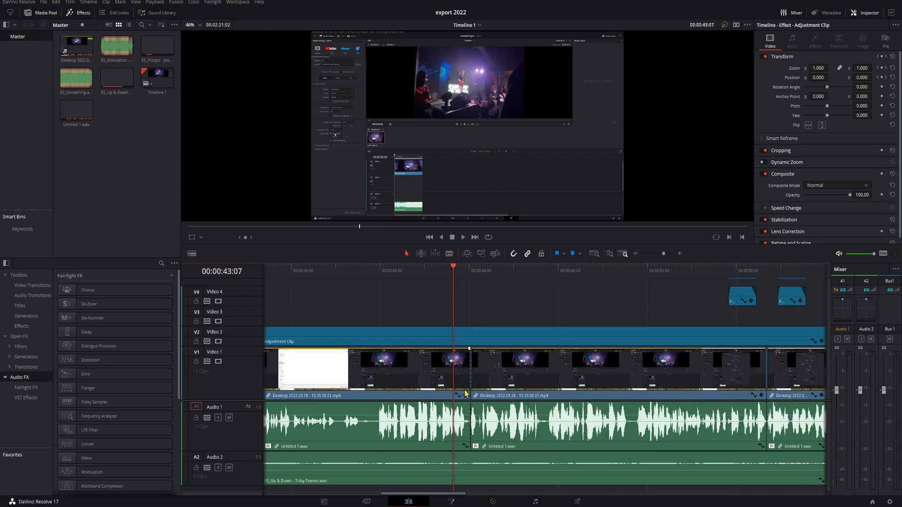
mouse_move(508, 260)
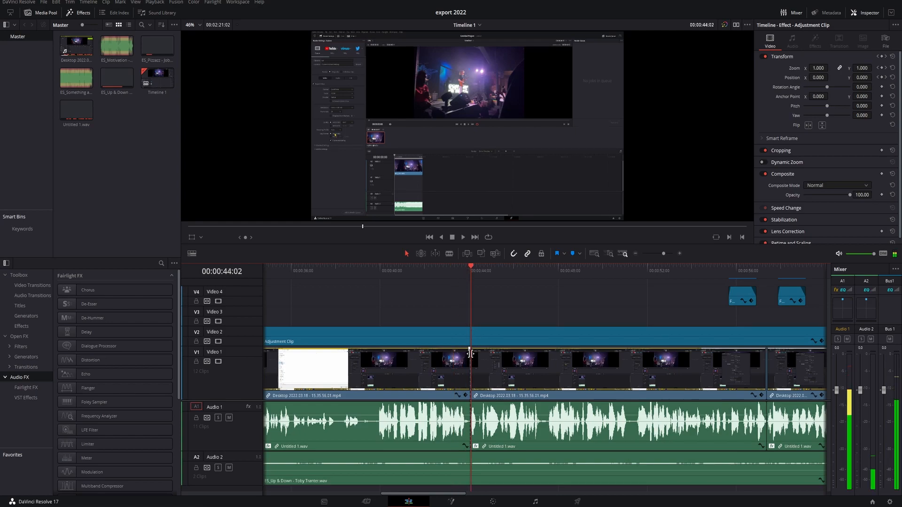
mouse_move(482, 340)
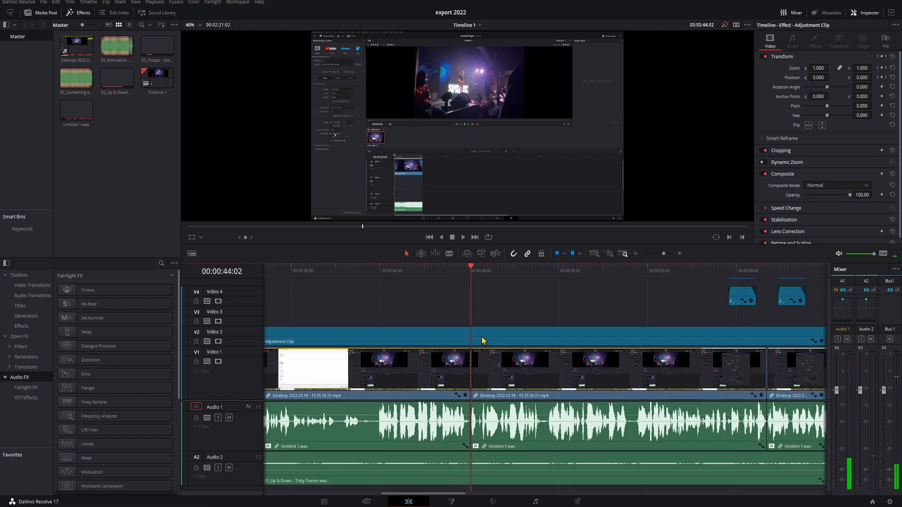
Step: Join the two halves of the Video 1 clip at the 00:00:44 through edit
left_click(438, 270)
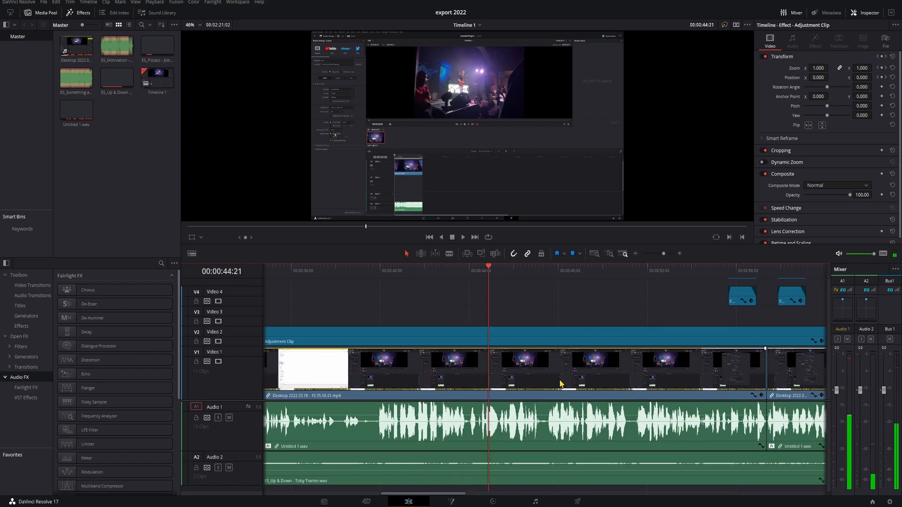
scroll("left", 3)
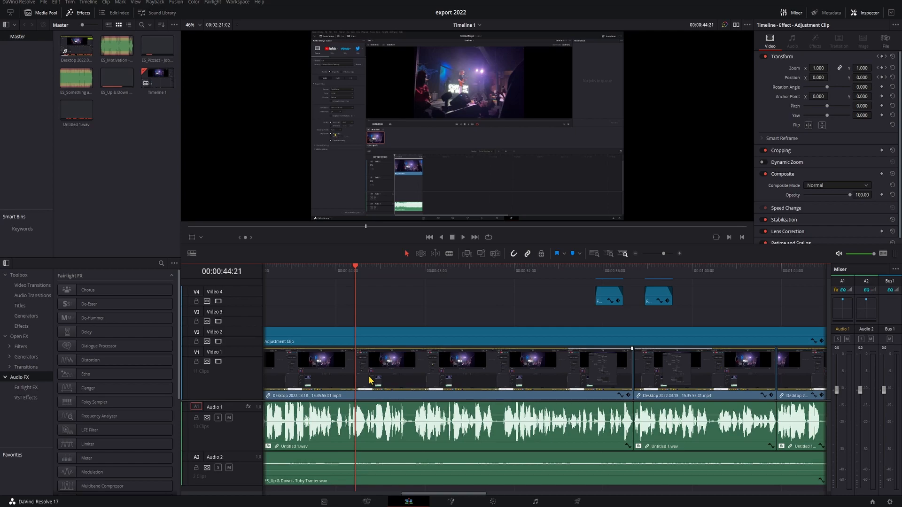
Step: Attempt Join Clips on the 00:00:57 edit and dismiss the 'Unable to join' error
scroll("right", 3)
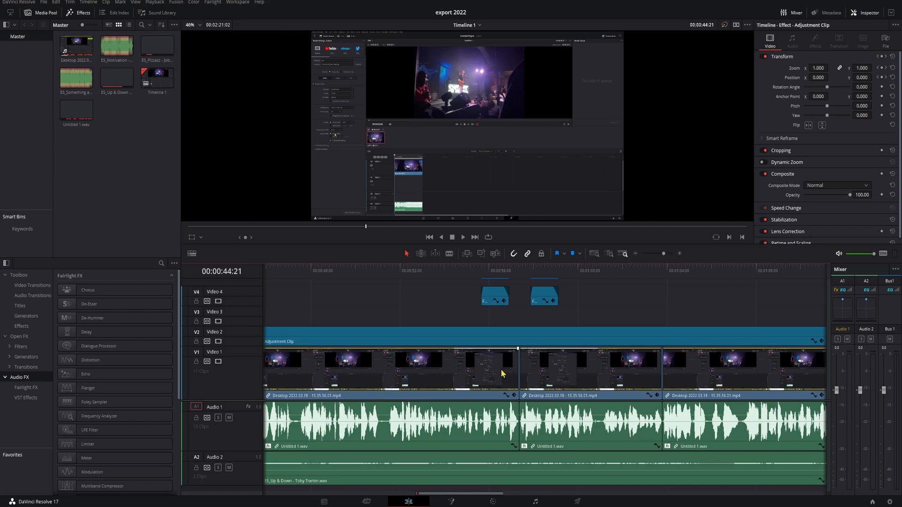
left_click(517, 372)
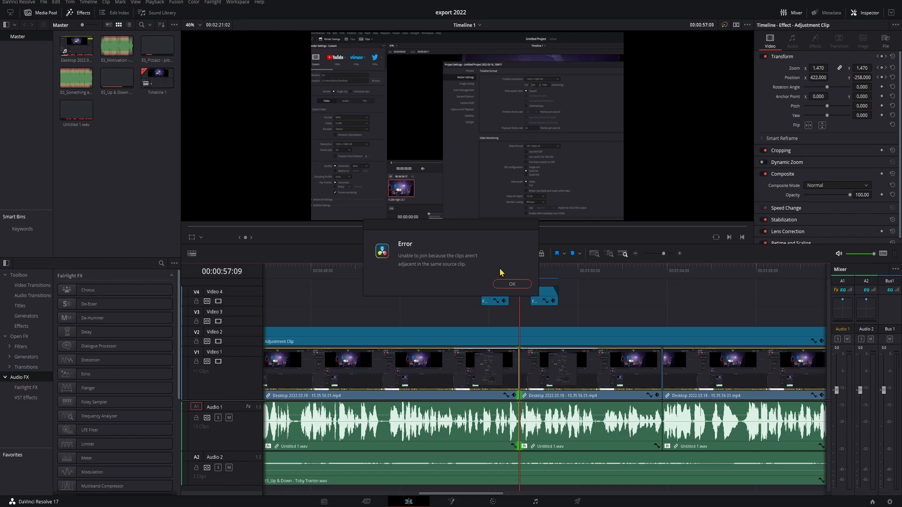
left_click(510, 284)
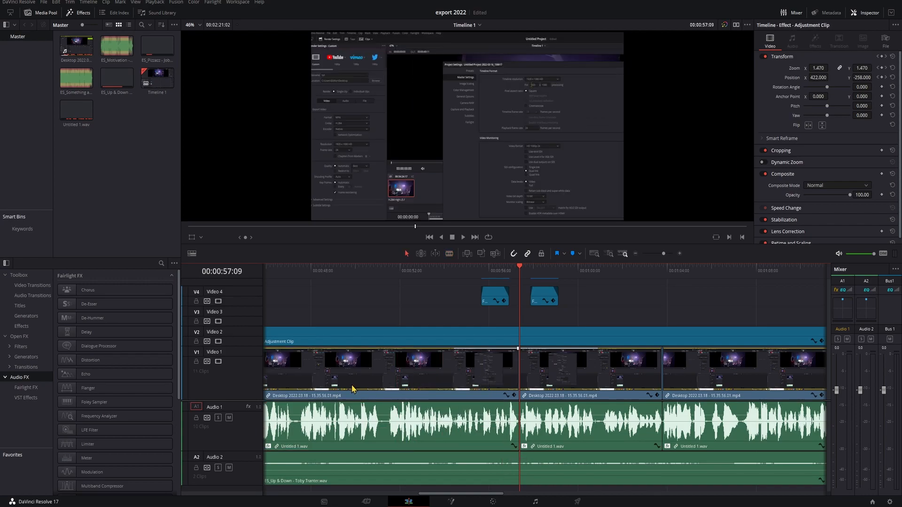
mouse_move(359, 389)
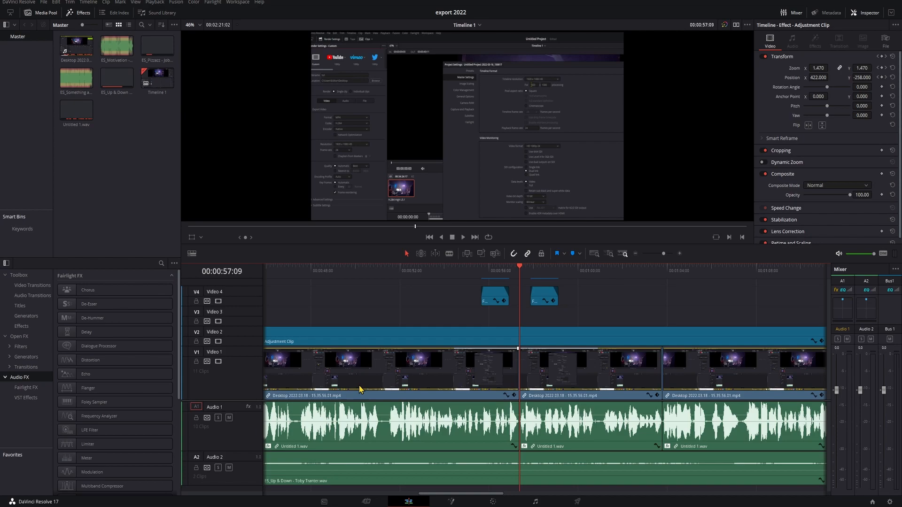
mouse_move(353, 443)
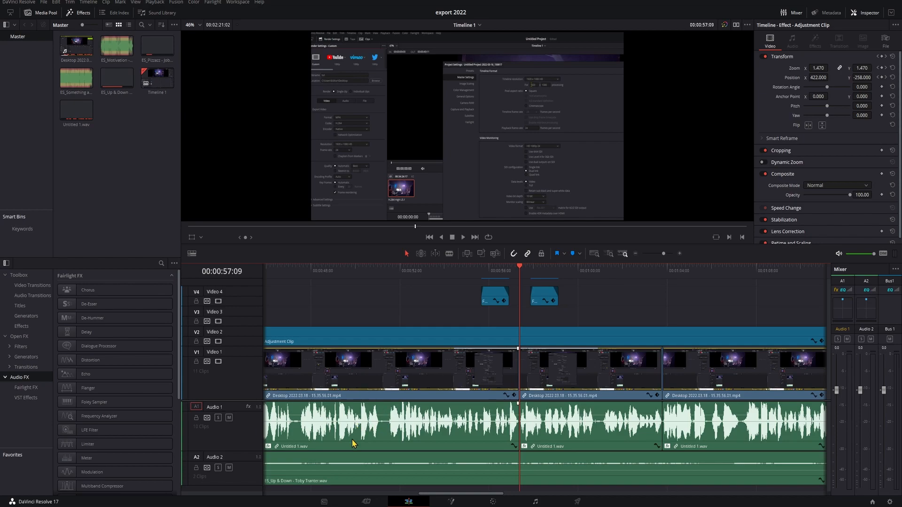
mouse_move(358, 447)
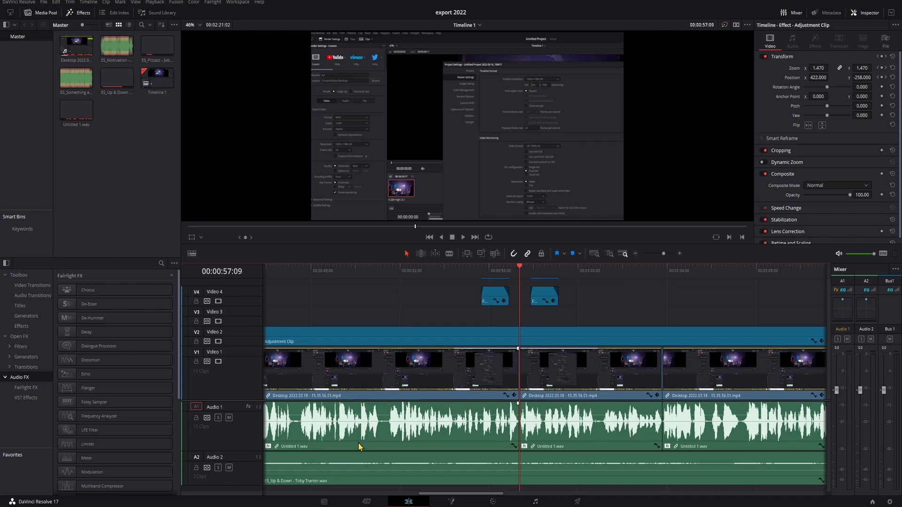